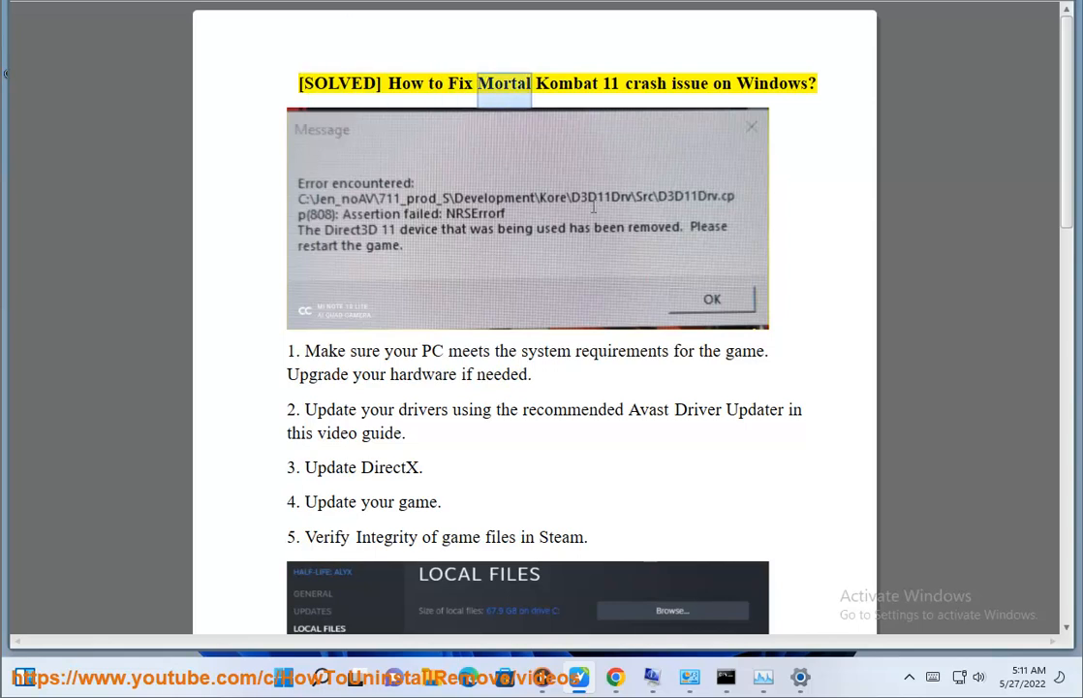
Highlight step 2, updating drivers with Avast Driver Updater, in yellow.
{"action": "double_click", "coordinate": [772, 83]}
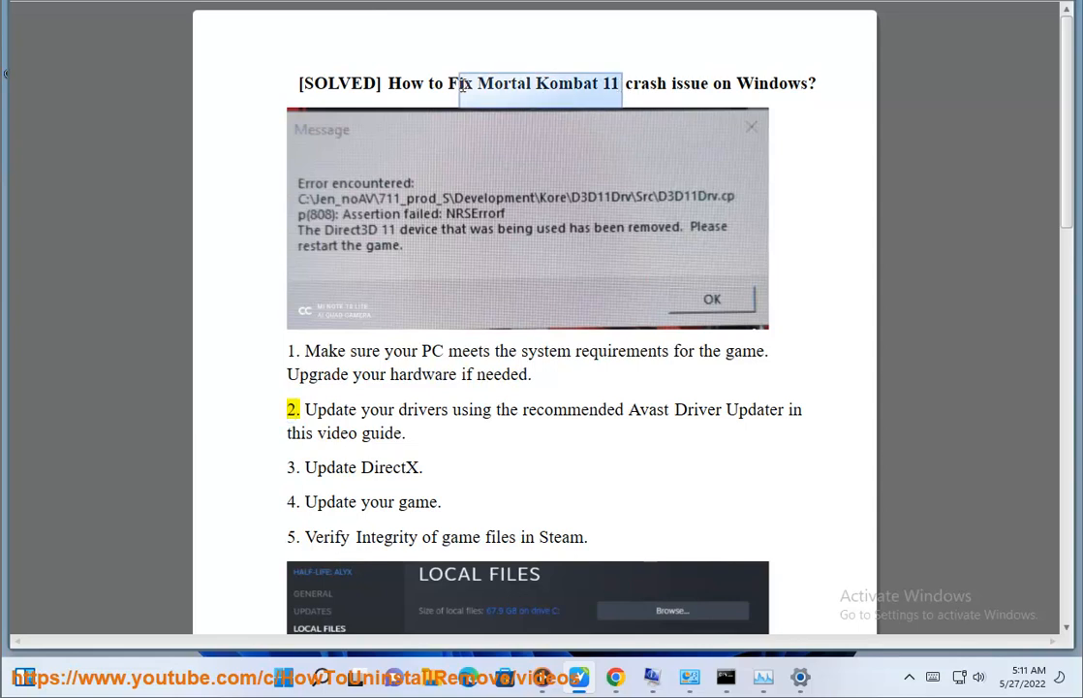
Search Google for 'Mortal Kombat 11 system requirements'.
{"action": "left_click", "coordinate": [614, 676]}
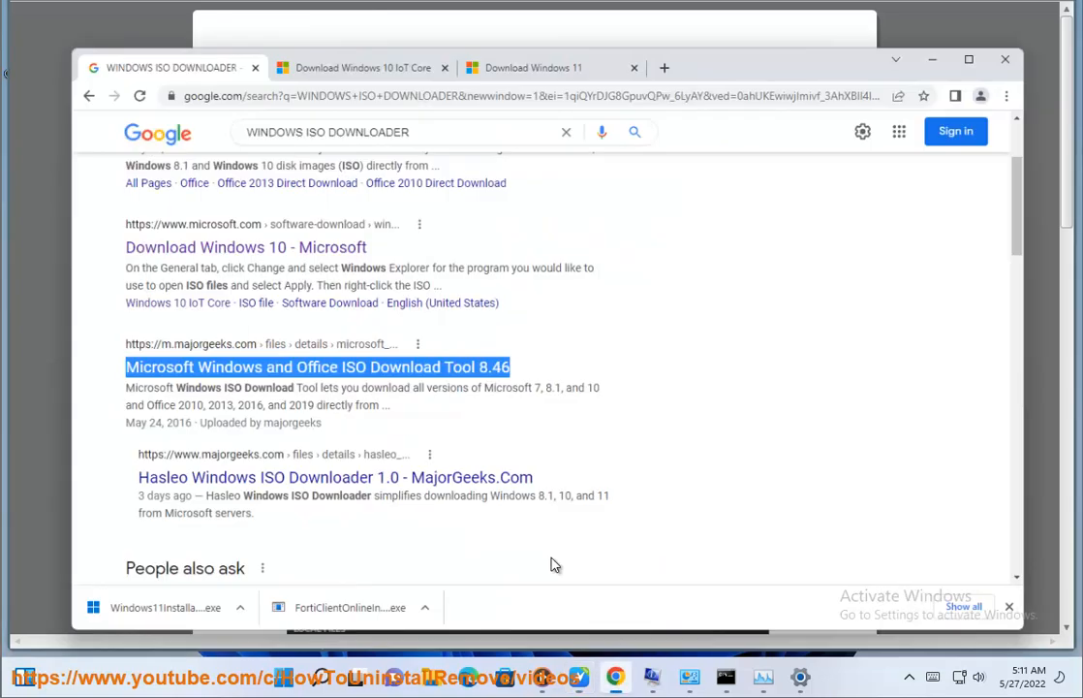
{"action": "type", "text": "Mortal Kombat 11 S"}
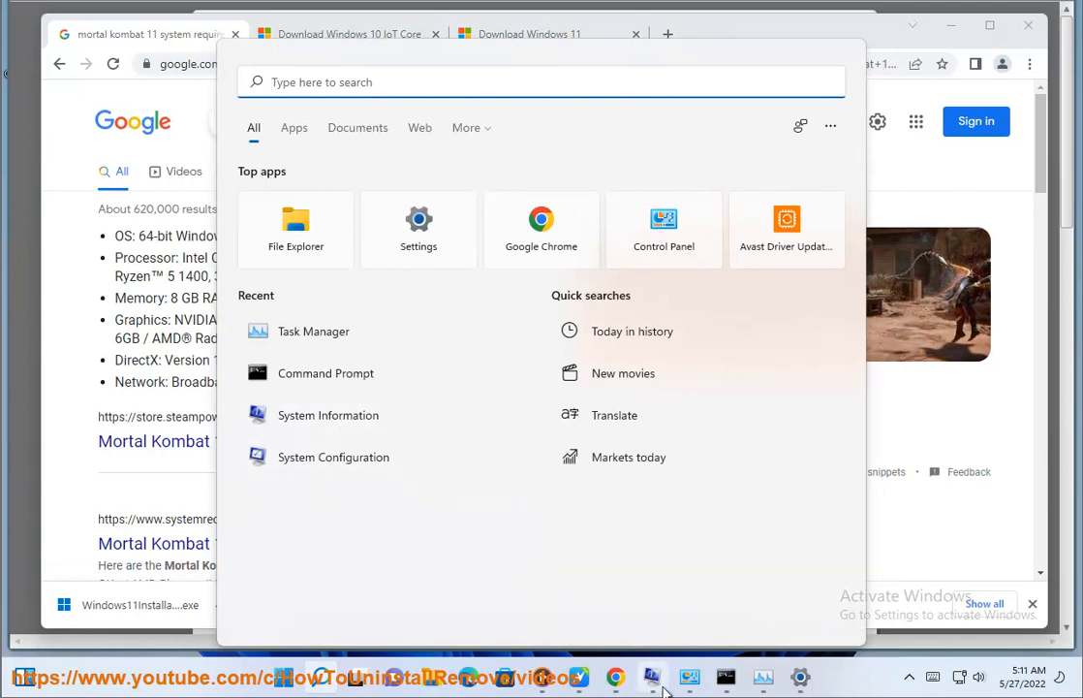
Launch Avast Driver Updater from the Start menu to scan for outdated drivers.
{"action": "left_click", "coordinate": [327, 415]}
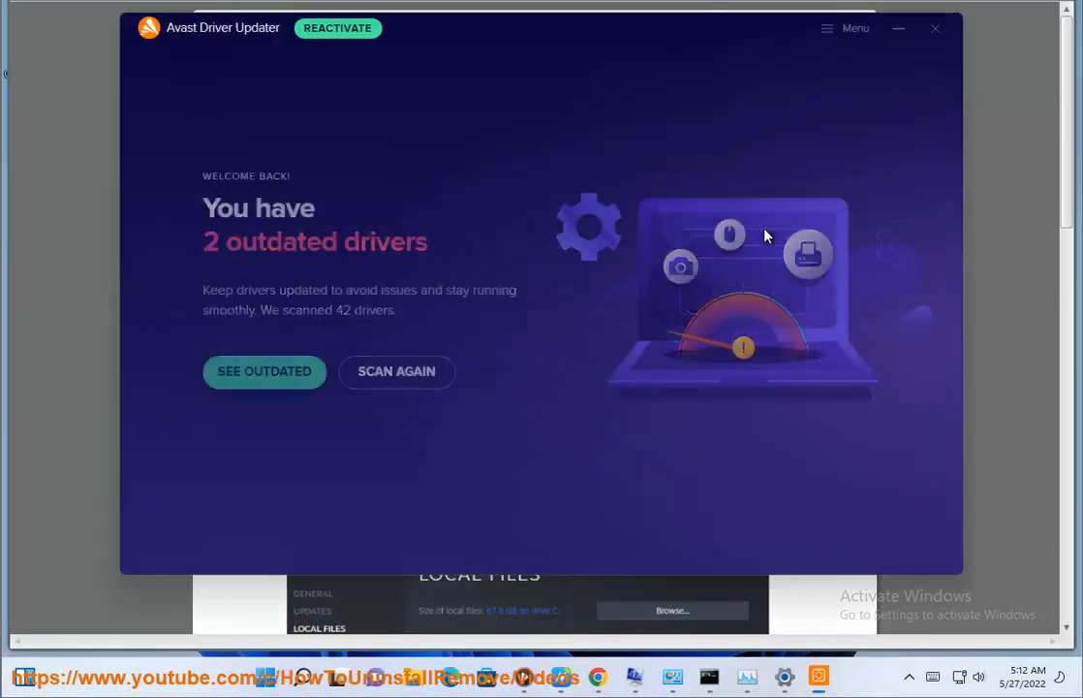
Close the Avast Driver Updater window and return to the Google search page.
{"action": "left_click", "coordinate": [396, 372]}
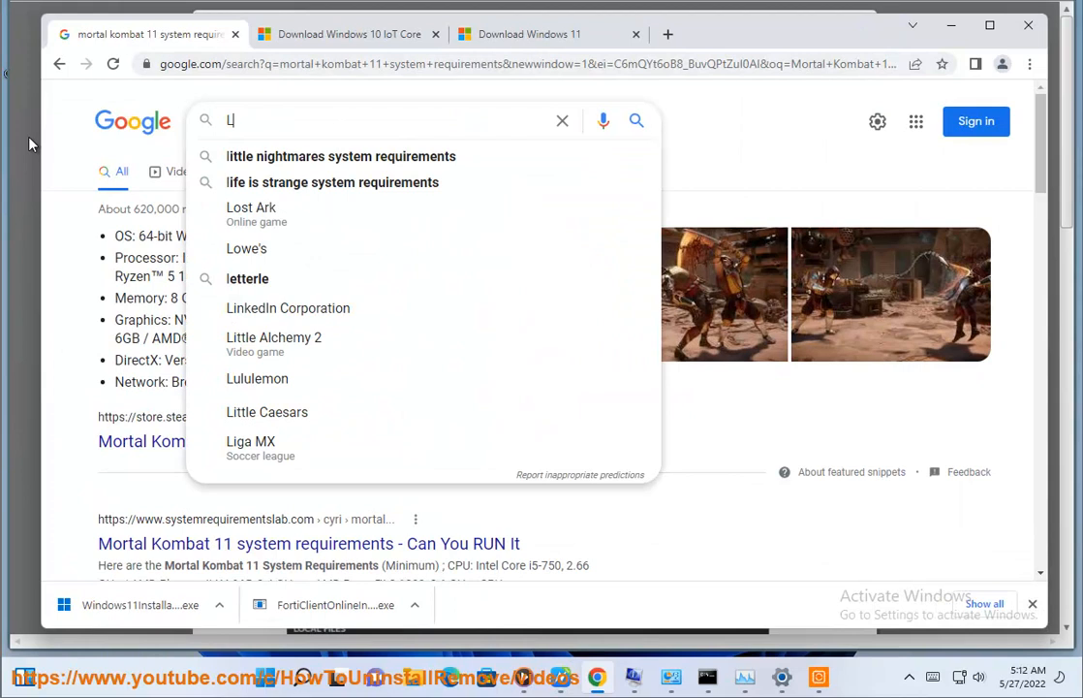
Search Google for 'LATEST DirectX' and run the downloaded dxwebsetup.exe installer.
{"action": "type", "text": "ATEST DirectX"}
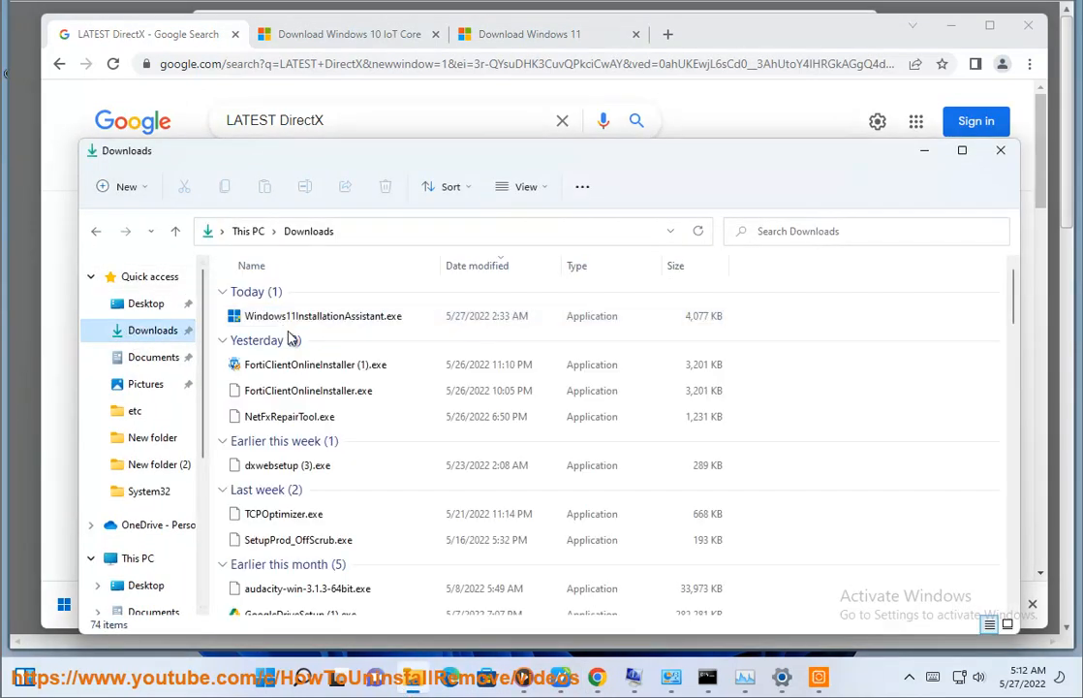
{"action": "left_click", "coordinate": [287, 465]}
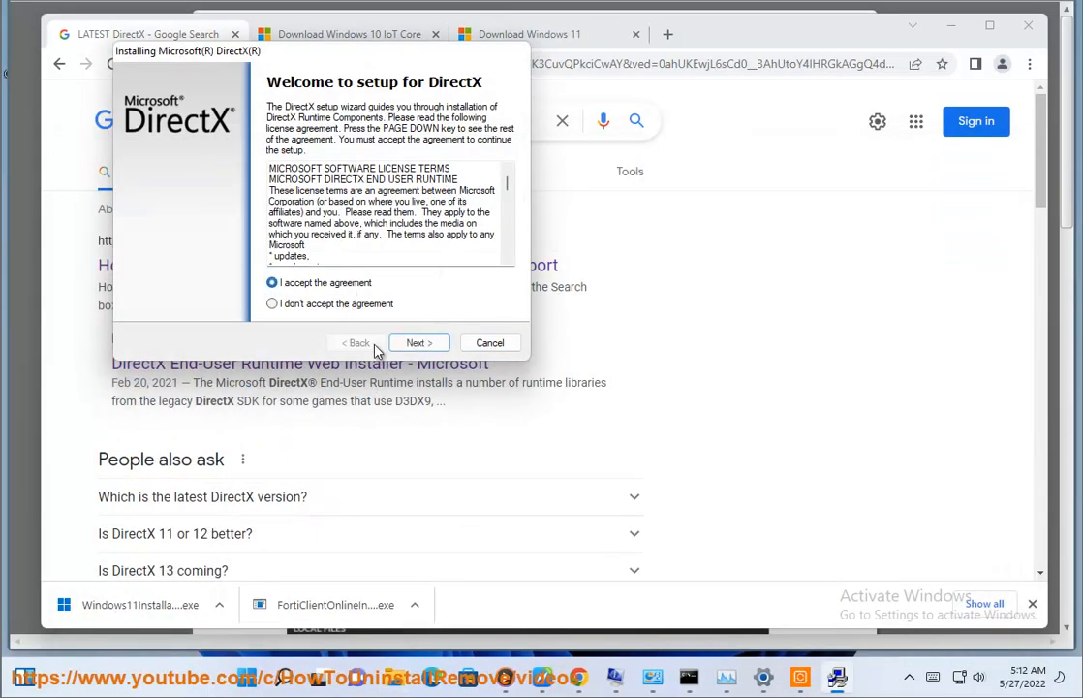
Accept the DirectX license agreement and continue past the Bing Bar offer.
{"action": "left_click", "coordinate": [419, 341]}
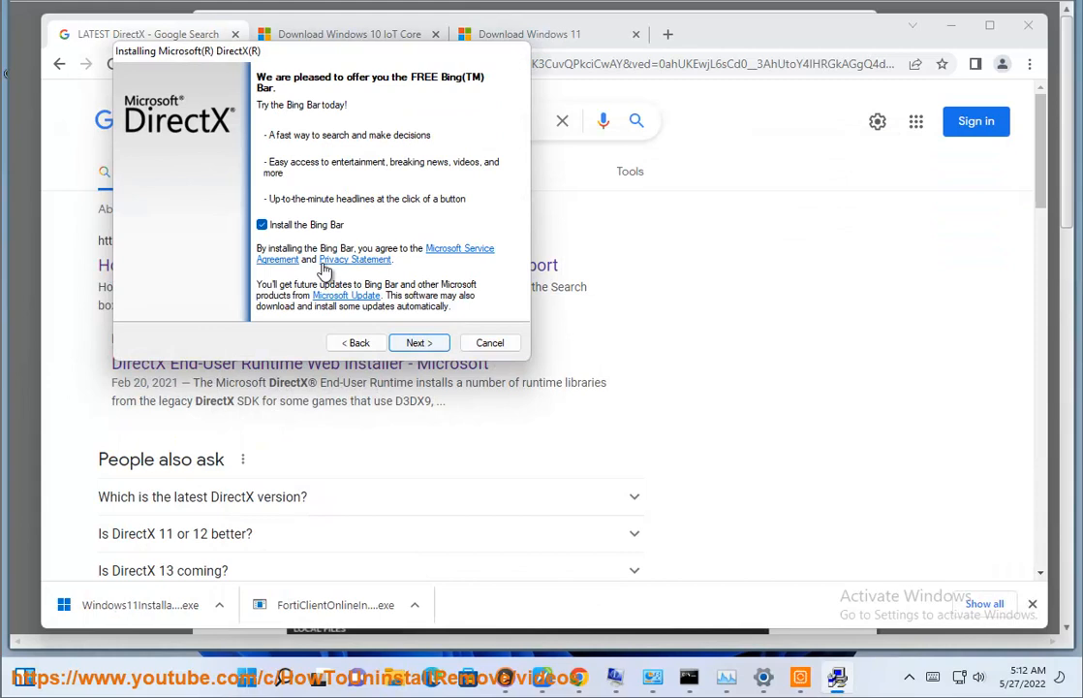
{"action": "left_click", "coordinate": [262, 225]}
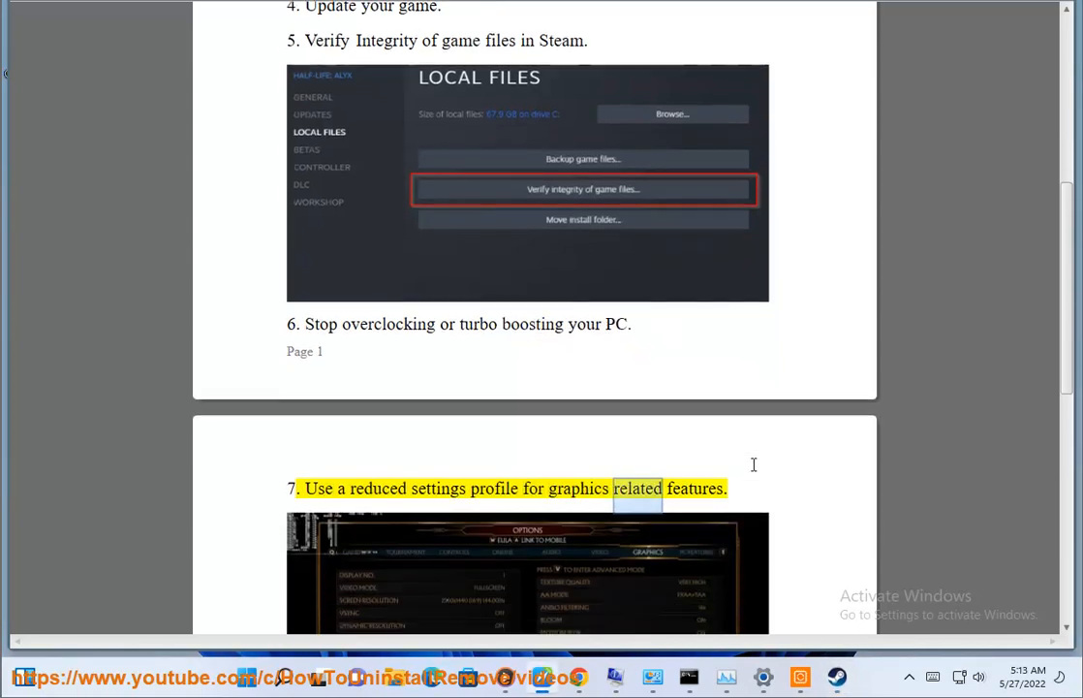
Review fix steps 7–10 in Word and open the system About page in Settings.
{"action": "scroll", "scroll_direction": "down", "scroll_amount": 3}
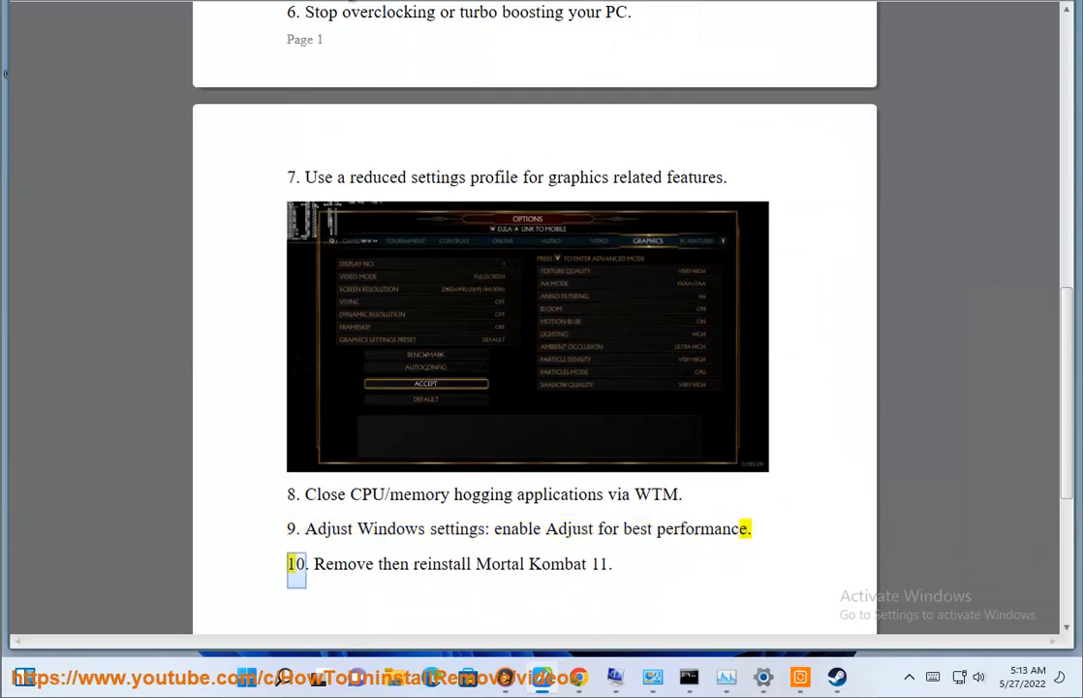
{"action": "left_click", "coordinate": [652, 676]}
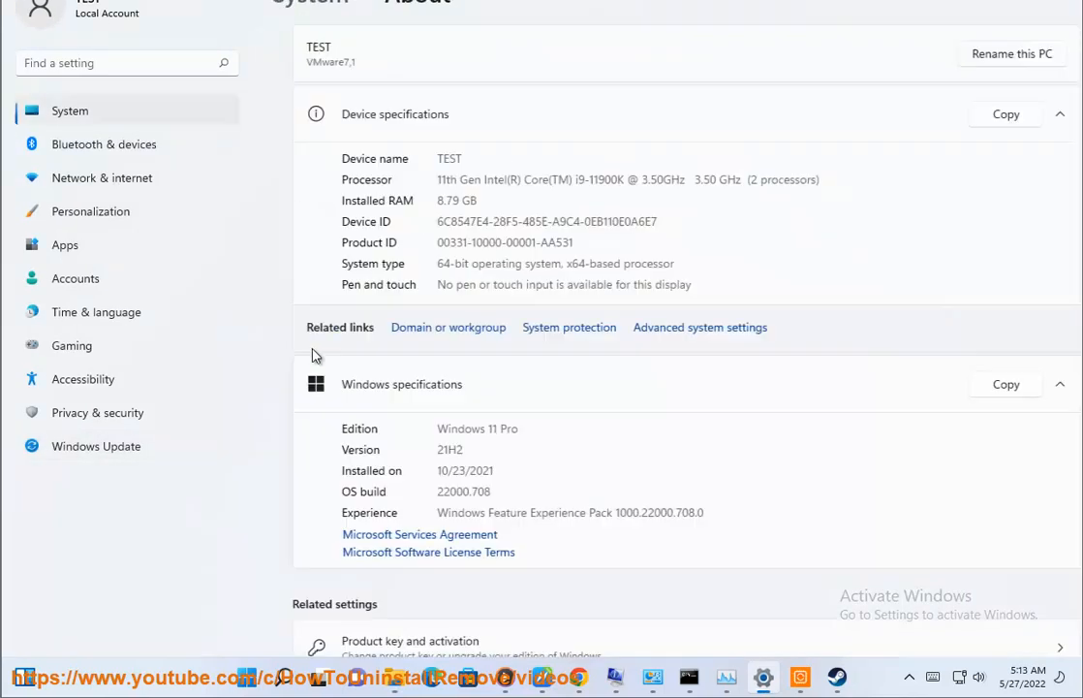
View Performance Options, choose 'Adjust for best appearance', then cancel without saving.
{"action": "left_click", "coordinate": [699, 325]}
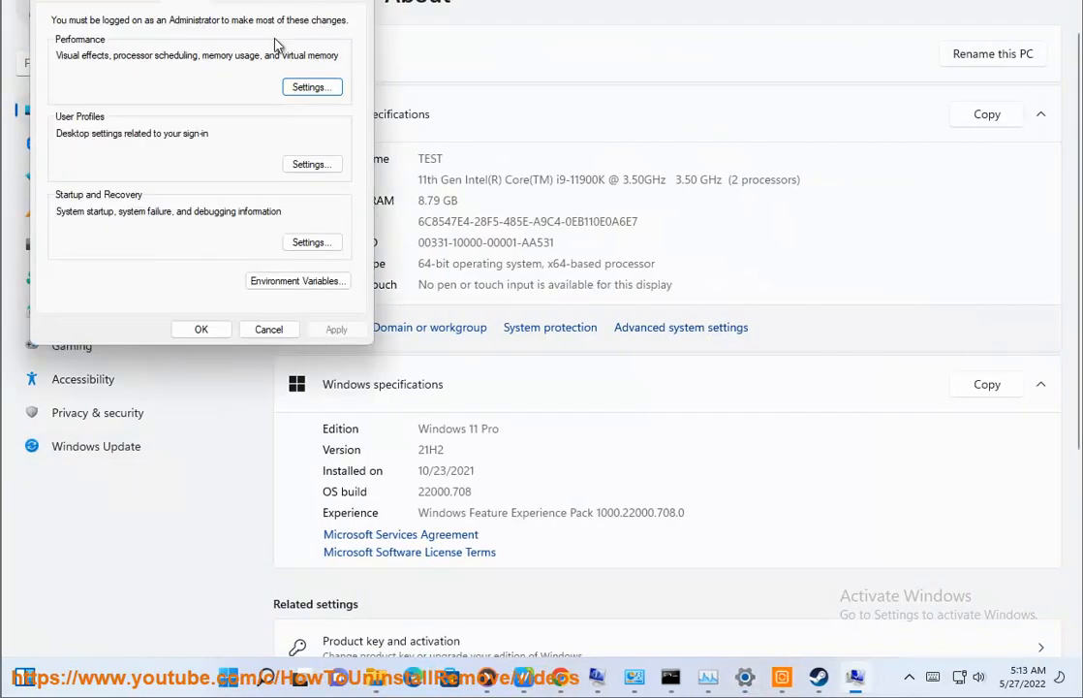
{"action": "left_click", "coordinate": [310, 86]}
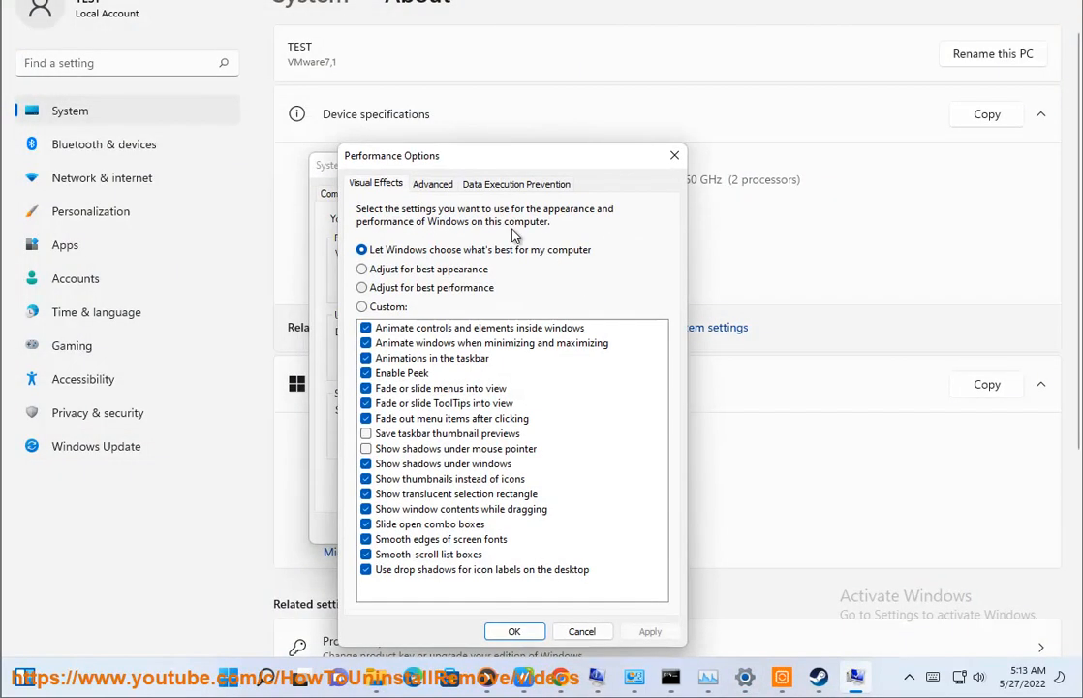
{"action": "mouse_move", "coordinate": [378, 275]}
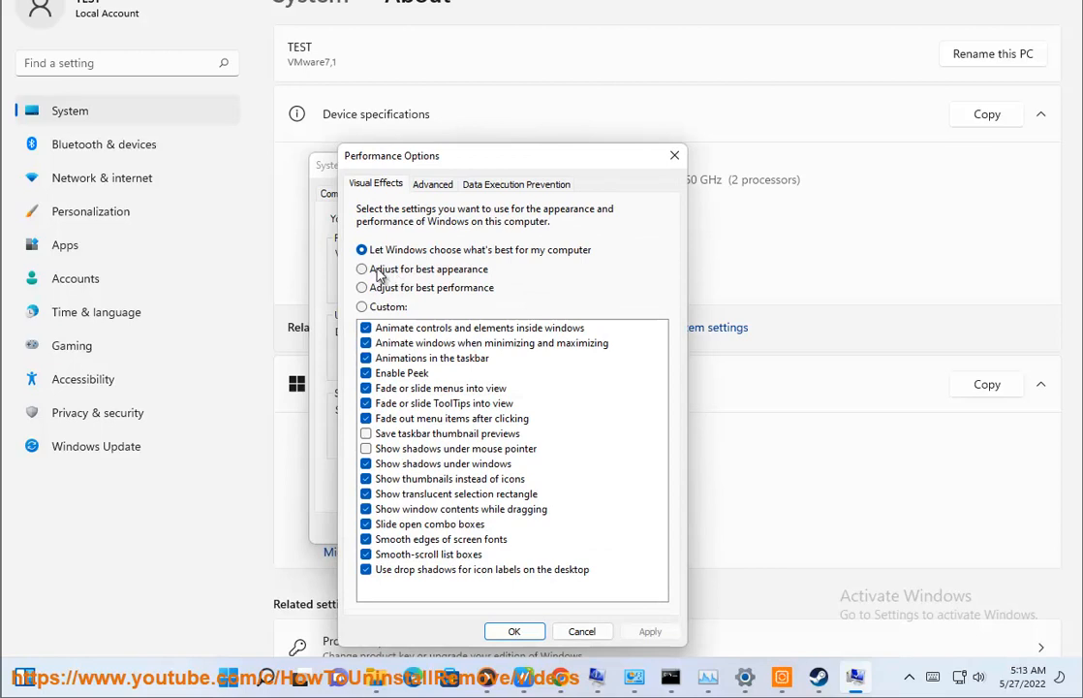
{"action": "left_click", "coordinate": [361, 267]}
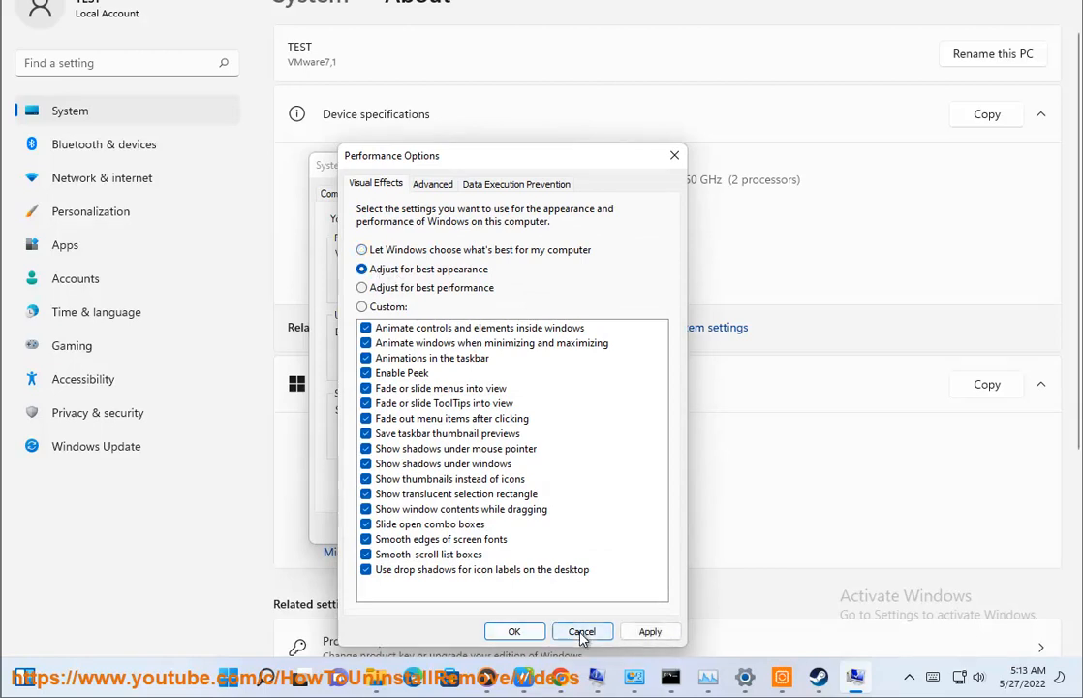
{"action": "left_click", "coordinate": [581, 632]}
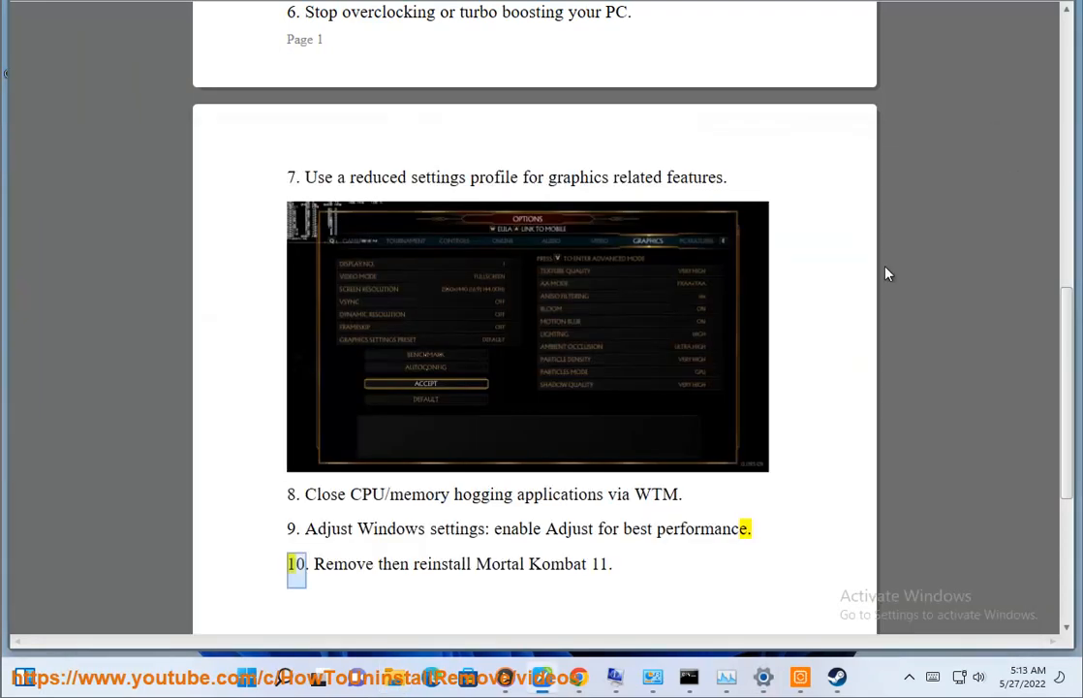
Highlight step 10, reinstalling Mortal Kombat 11, in the Word article.
{"action": "left_click_drag", "start_coordinate": [306, 562], "coordinate": [586, 562]}
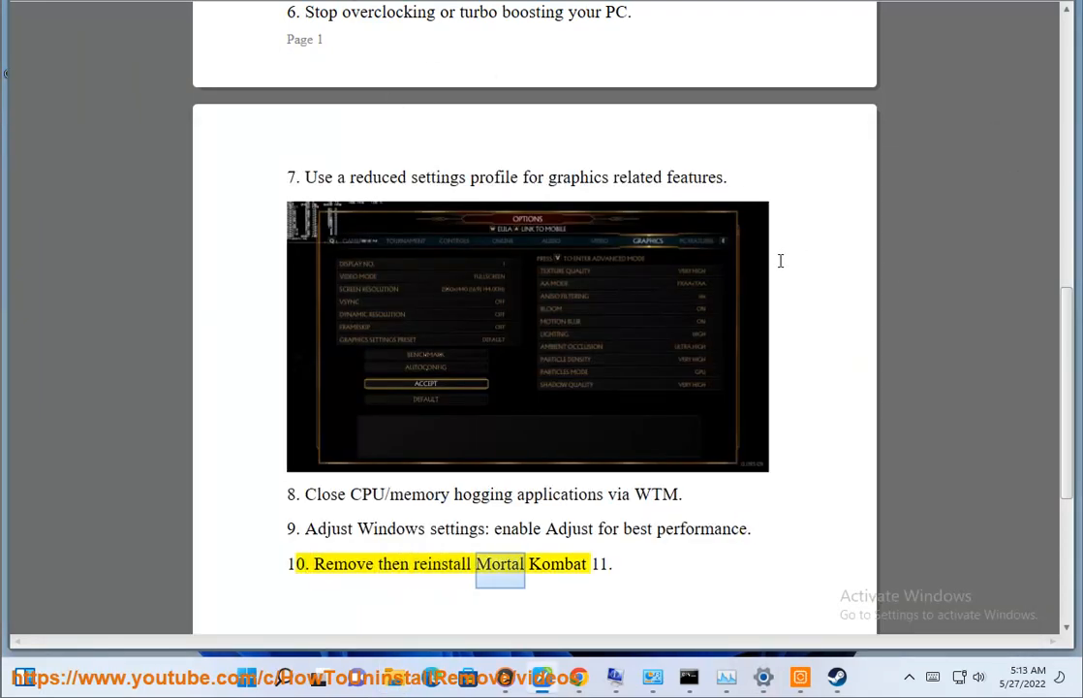